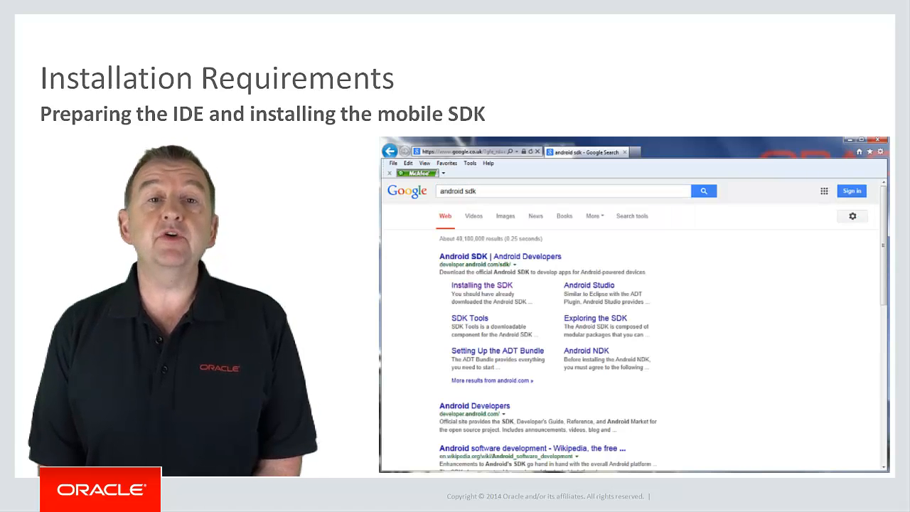
mouse_move(501, 290)
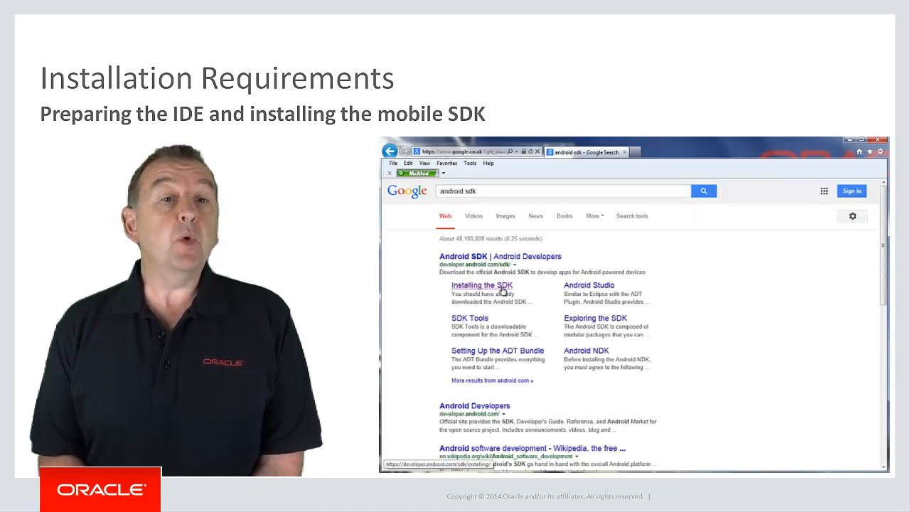
- Reach the Android SDK Tools page via the Installing the SDK result
left_click(482, 284)
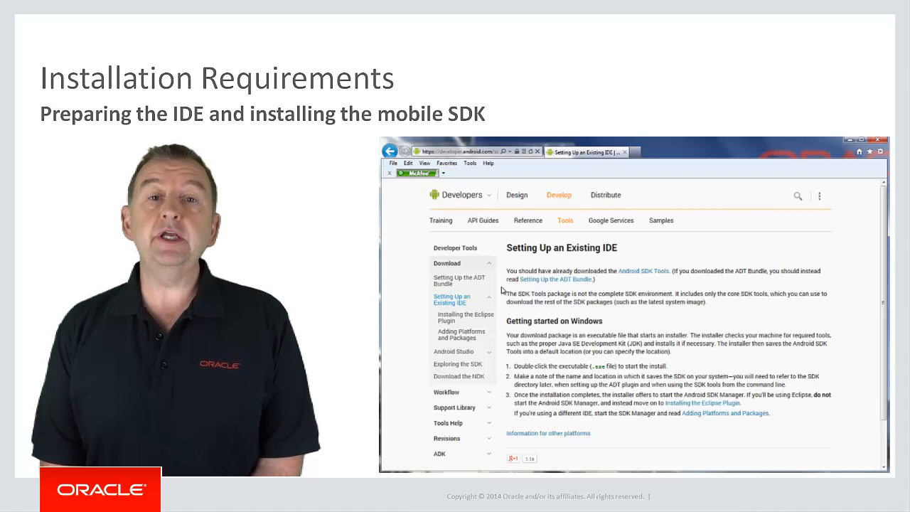
mouse_move(628, 277)
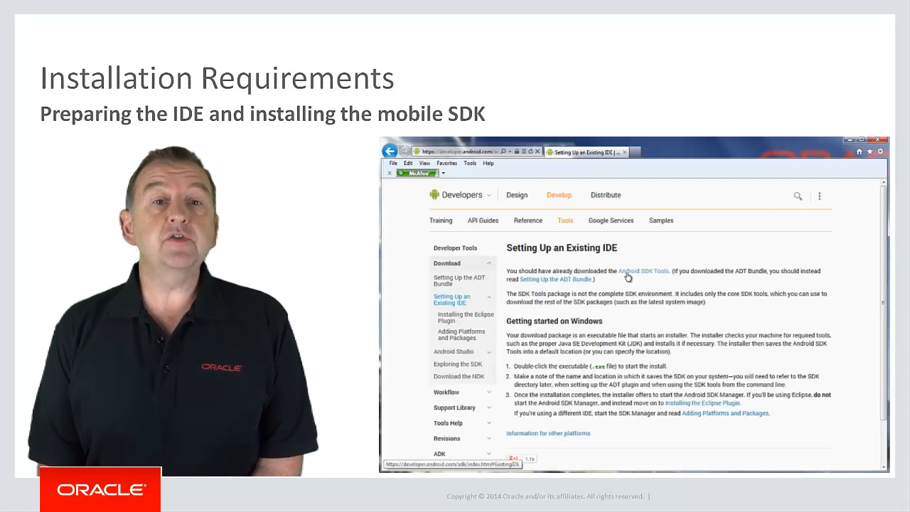
left_click(643, 270)
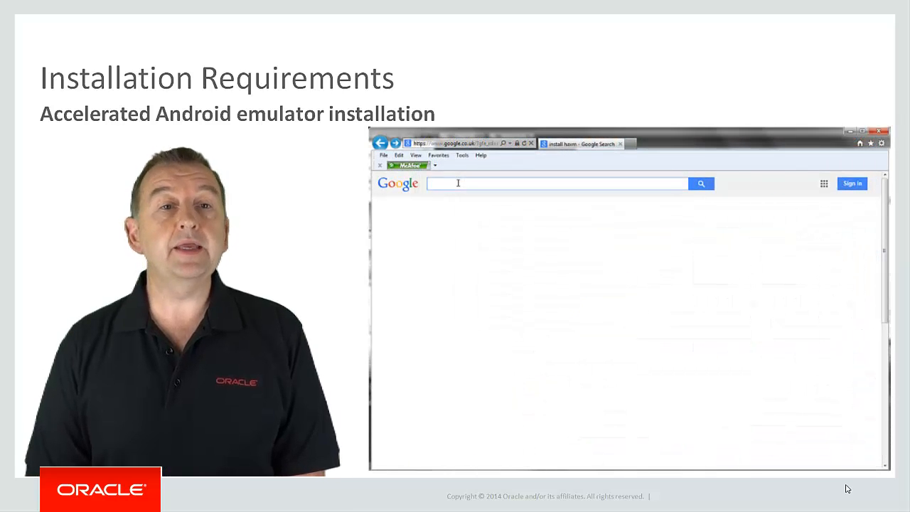
- Search 'install hax' and reach the Intel HAXM Windows installation guide
type("install hax")
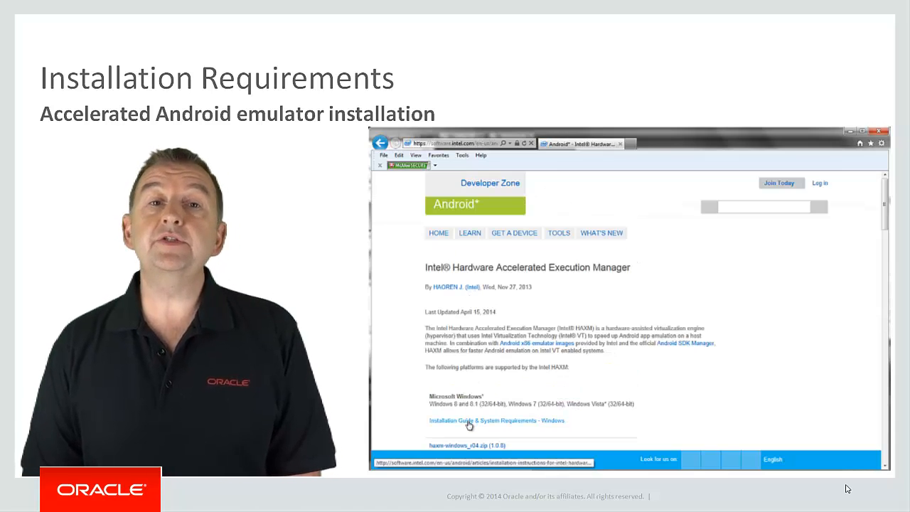
left_click(492, 421)
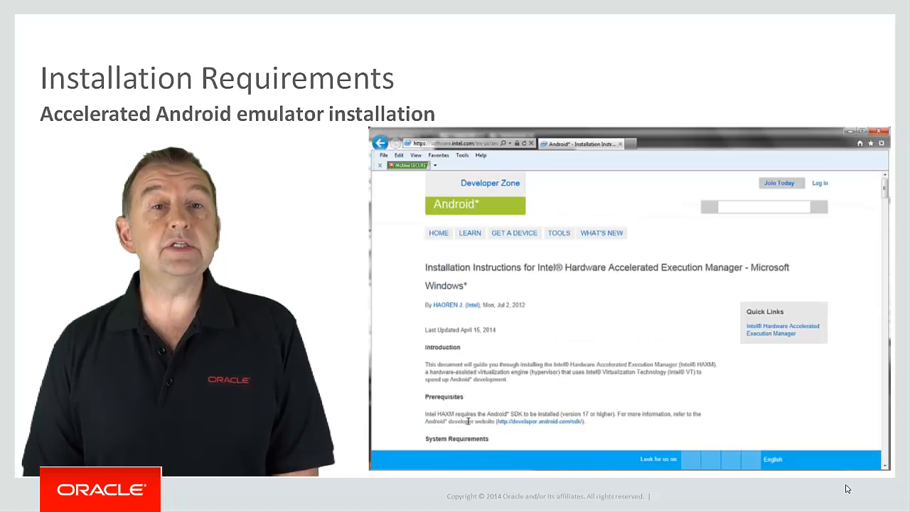